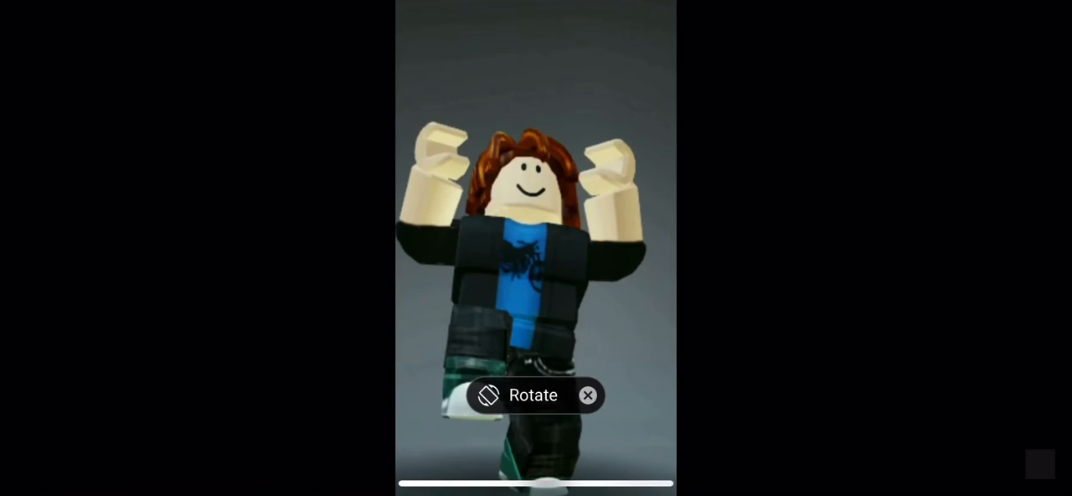
click(536, 247)
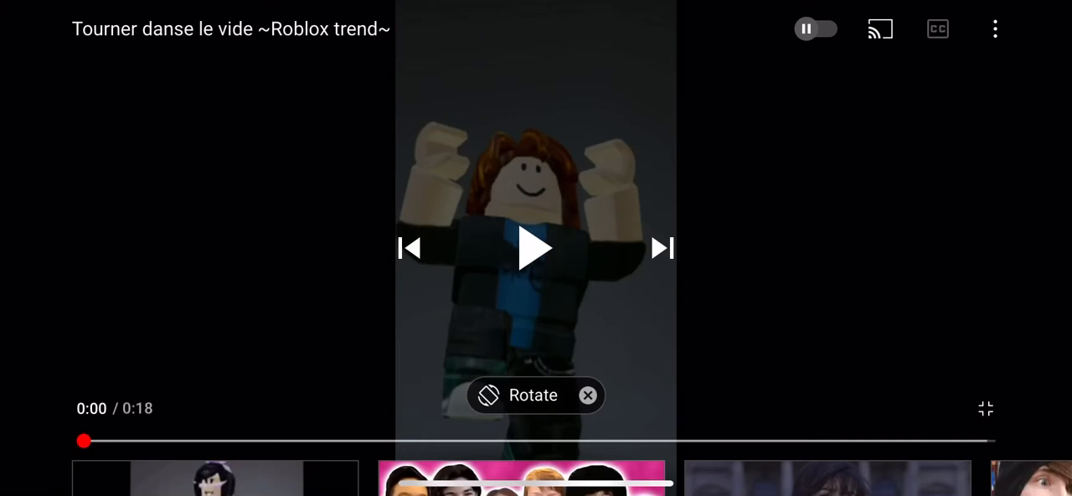
click(535, 247)
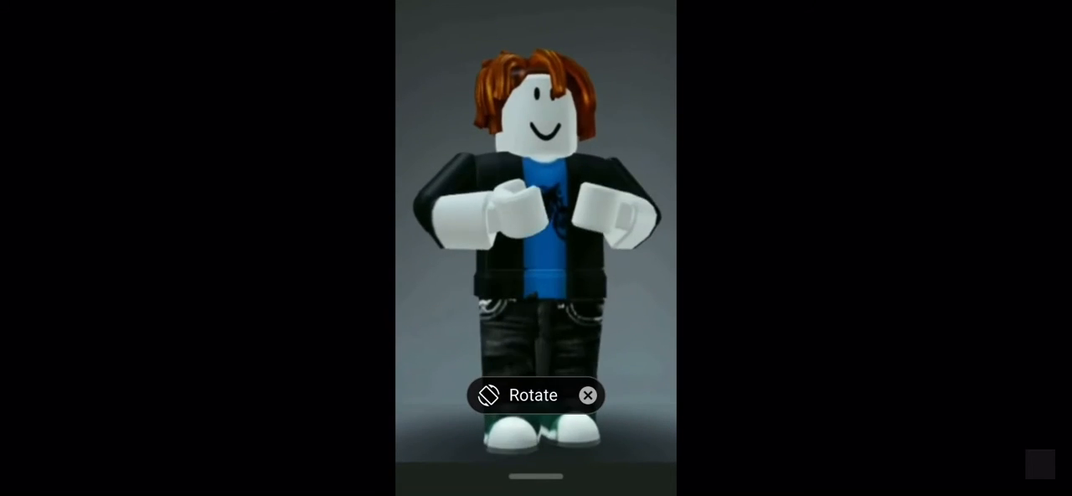
click(537, 248)
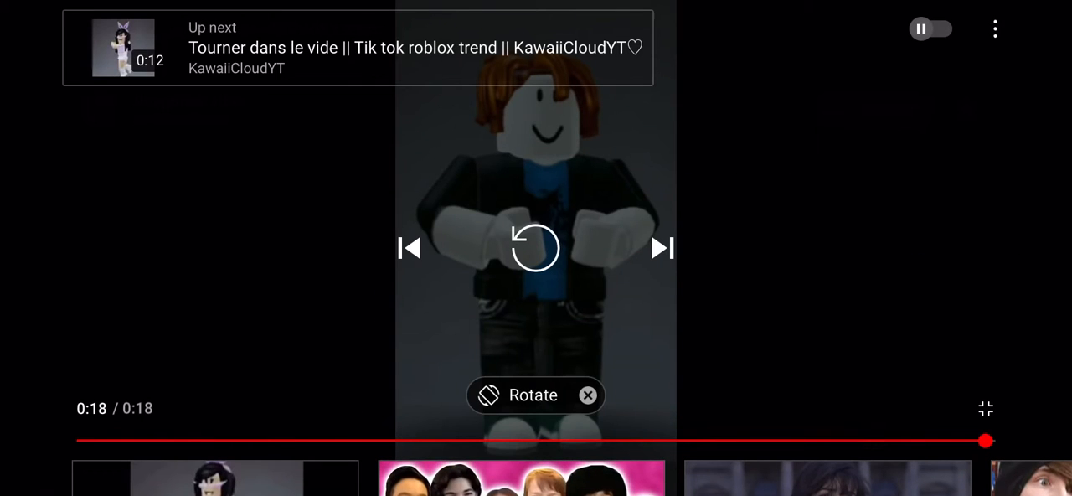
click(532, 396)
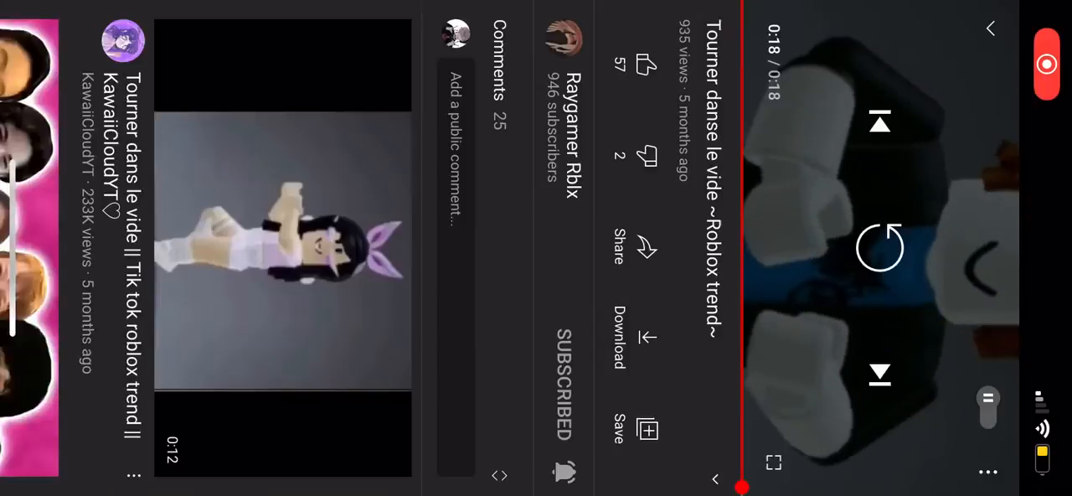
click(563, 109)
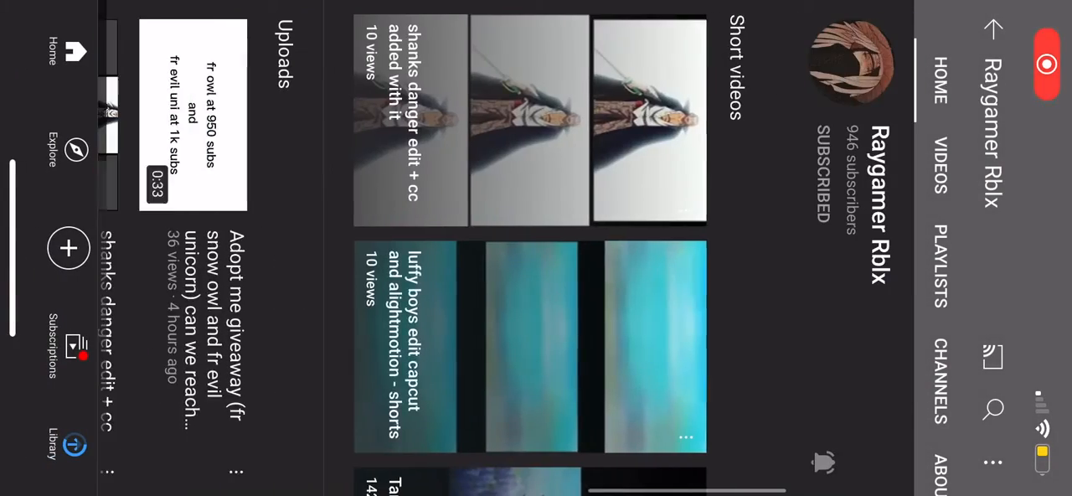